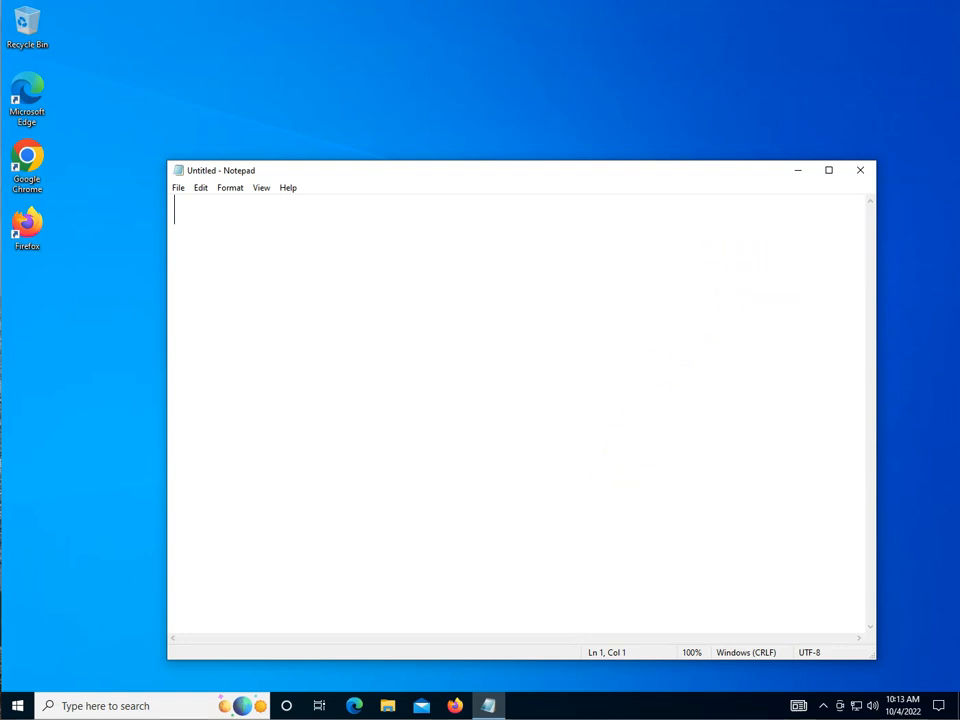
{"action": "mouse_move", "coordinate": [956, 212]}
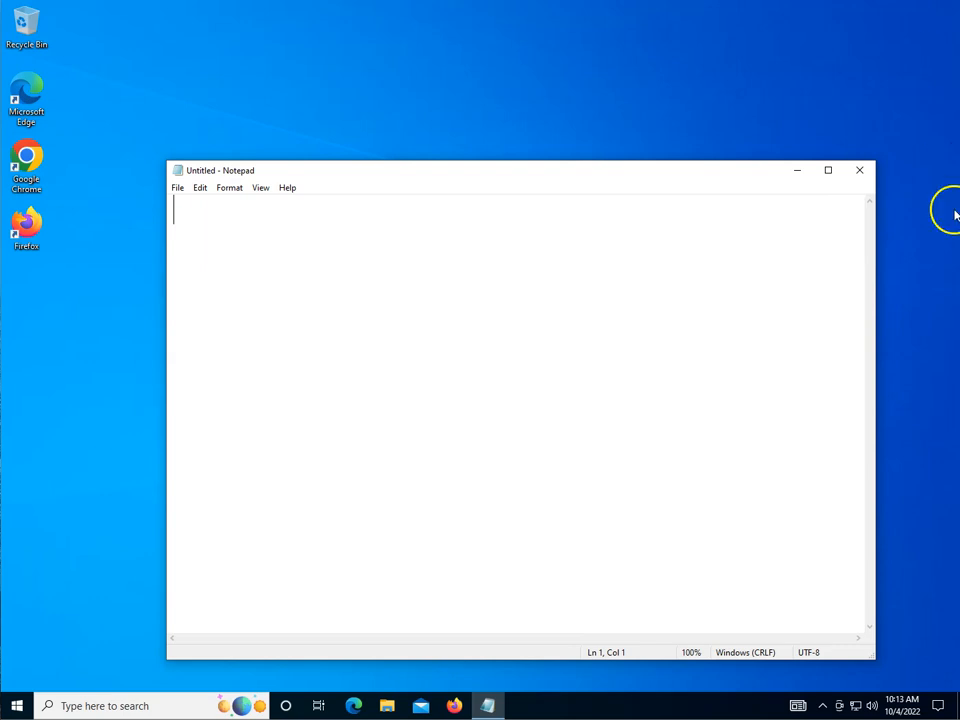
Move the empty Untitled Notepad window slightly up and to the left by its title bar
{"action": "left_click_drag", "start_coordinate": [520, 170], "coordinate": [496, 142]}
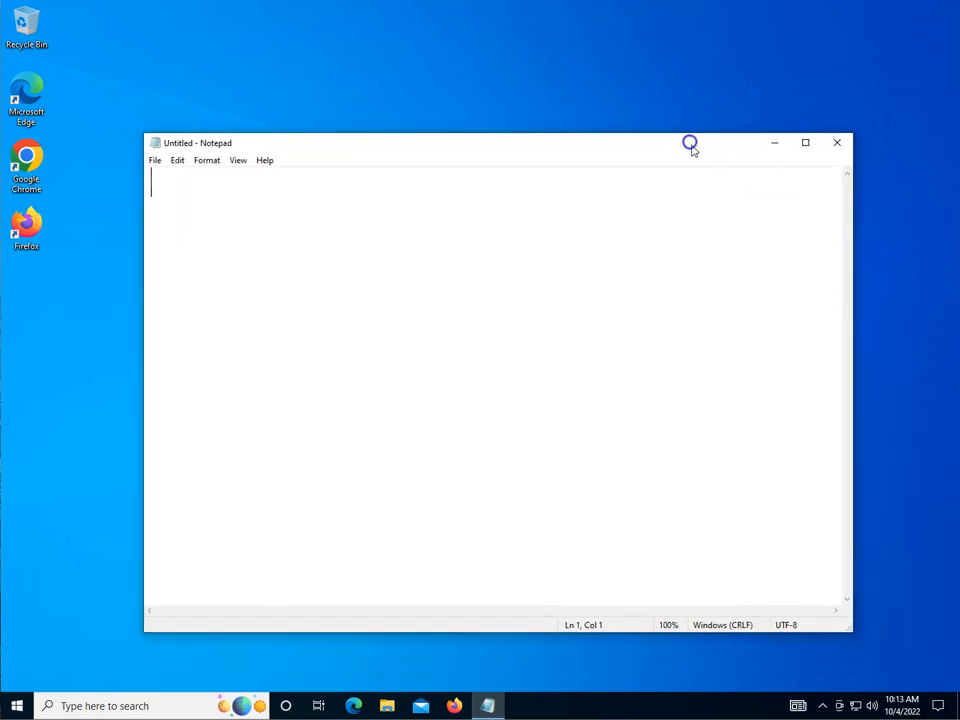